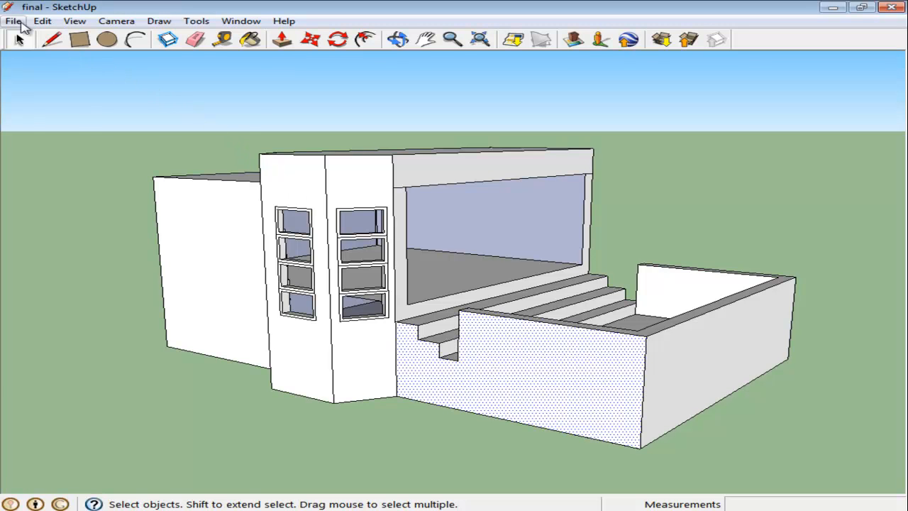
- Import the bricks picture from the materials folder with the 'Use as image' option
{"action": "left_click", "coordinate": [13, 22]}
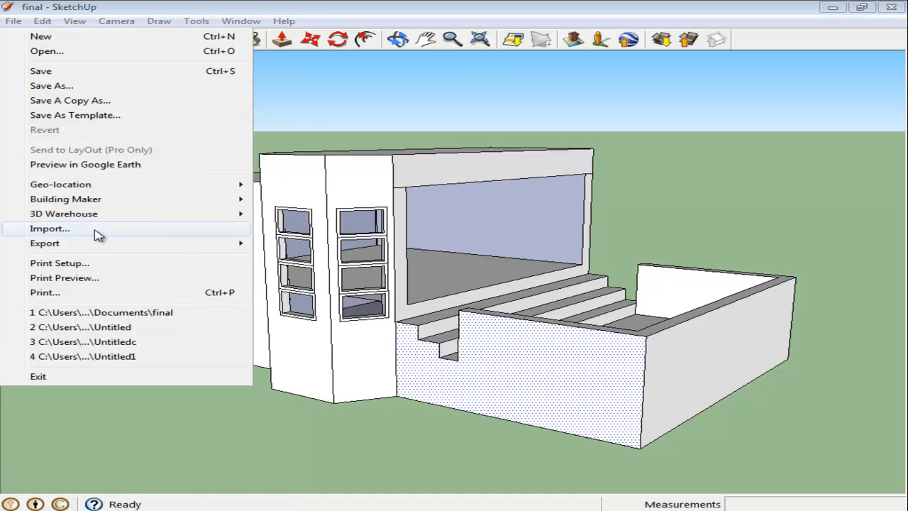
{"action": "left_click", "coordinate": [48, 227]}
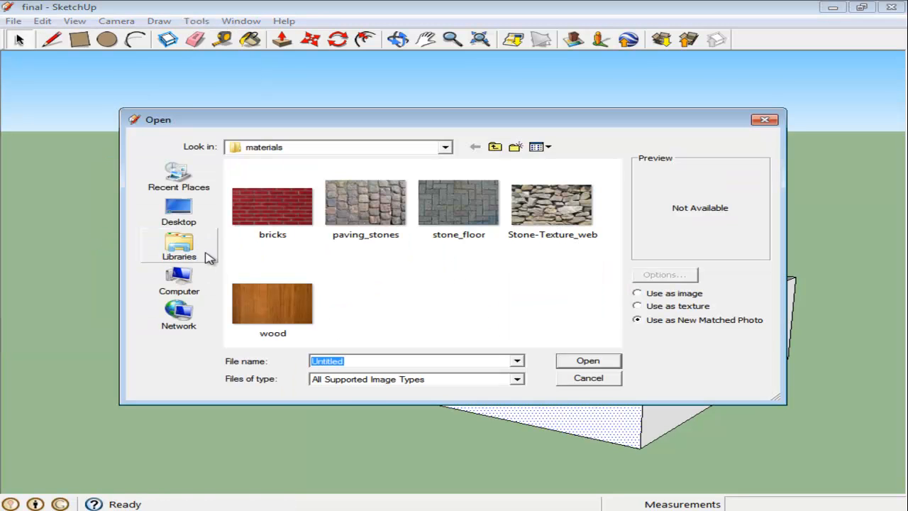
{"action": "left_click", "coordinate": [272, 204]}
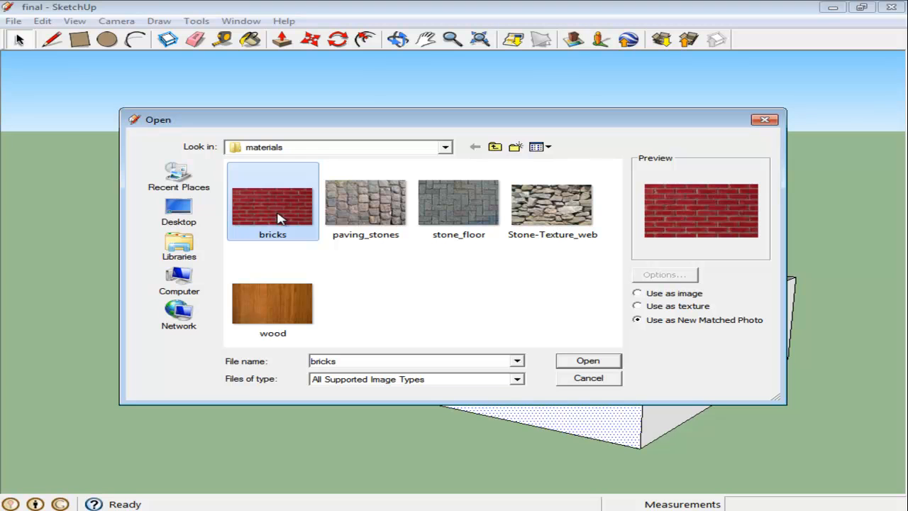
{"action": "mouse_move", "coordinate": [650, 299]}
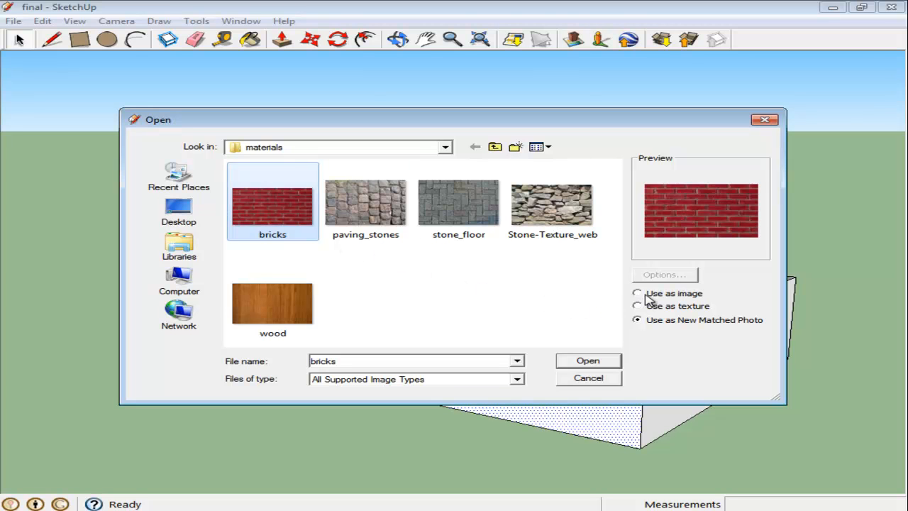
{"action": "mouse_move", "coordinate": [652, 317]}
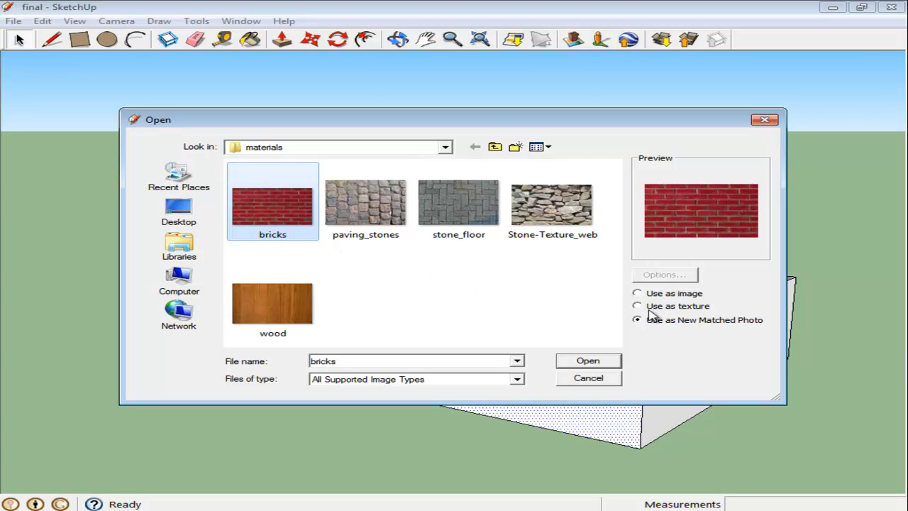
{"action": "left_click", "coordinate": [636, 292]}
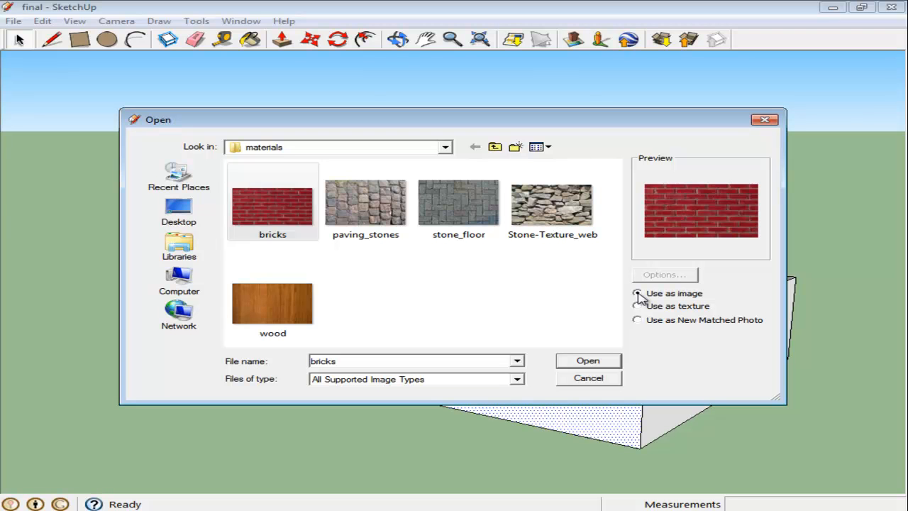
{"action": "left_click", "coordinate": [637, 293]}
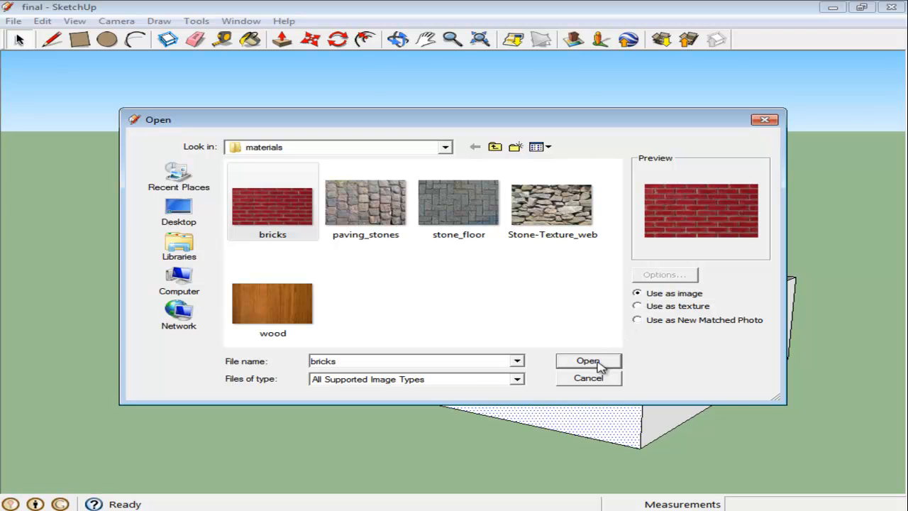
{"action": "left_click", "coordinate": [587, 362]}
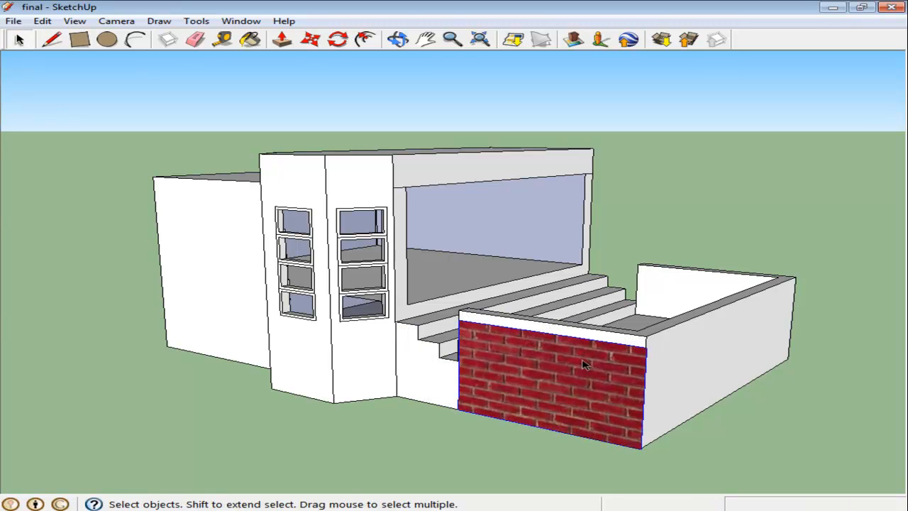
- Place the brick image on the low front wall, then undo it back to the plain surface
{"action": "left_click", "coordinate": [556, 332]}
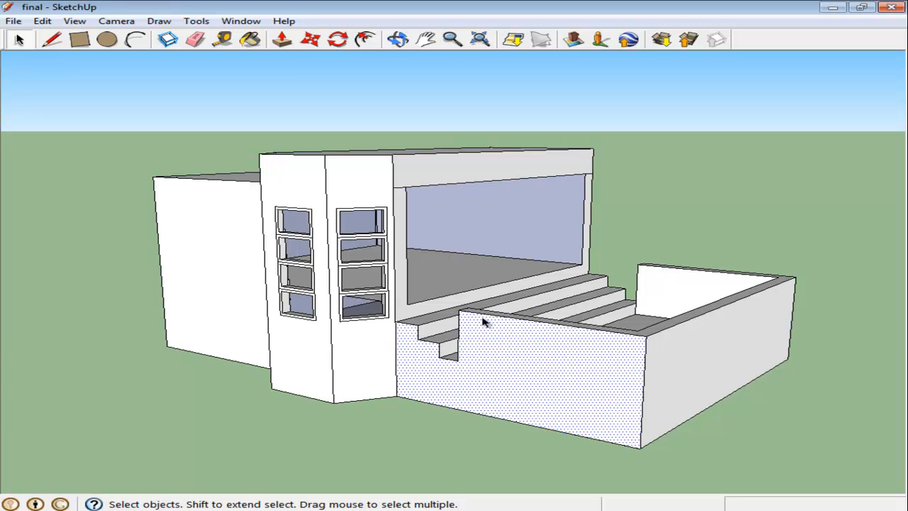
{"action": "mouse_move", "coordinate": [12, 21]}
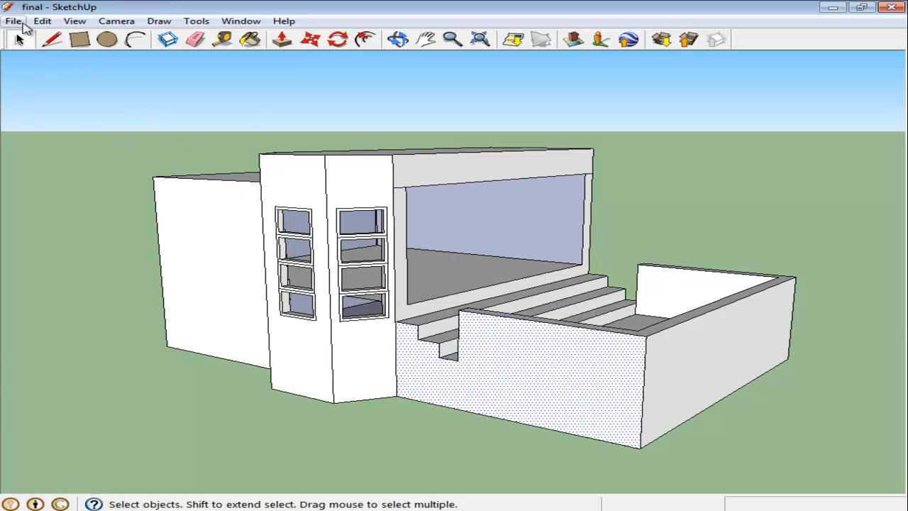
- Import the bricks picture again, this time with the 'Use as texture' option
{"action": "left_click", "coordinate": [13, 21]}
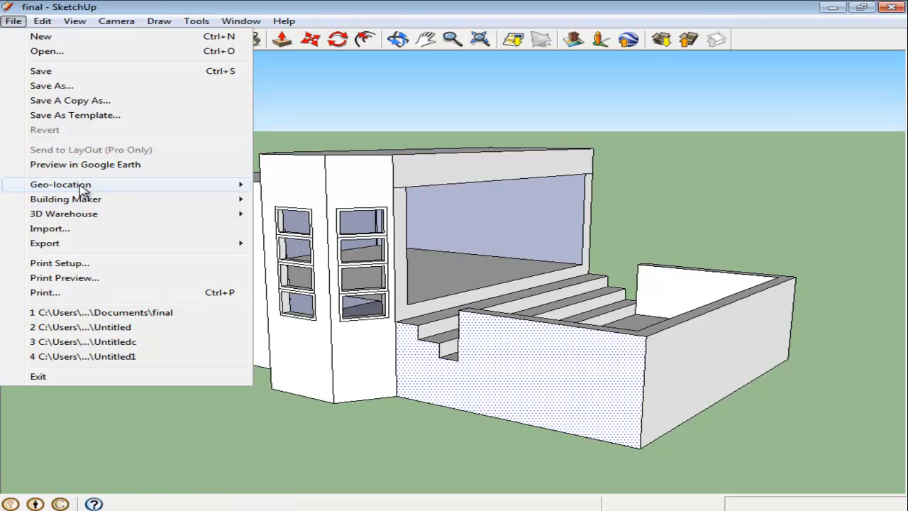
{"action": "left_click", "coordinate": [50, 228]}
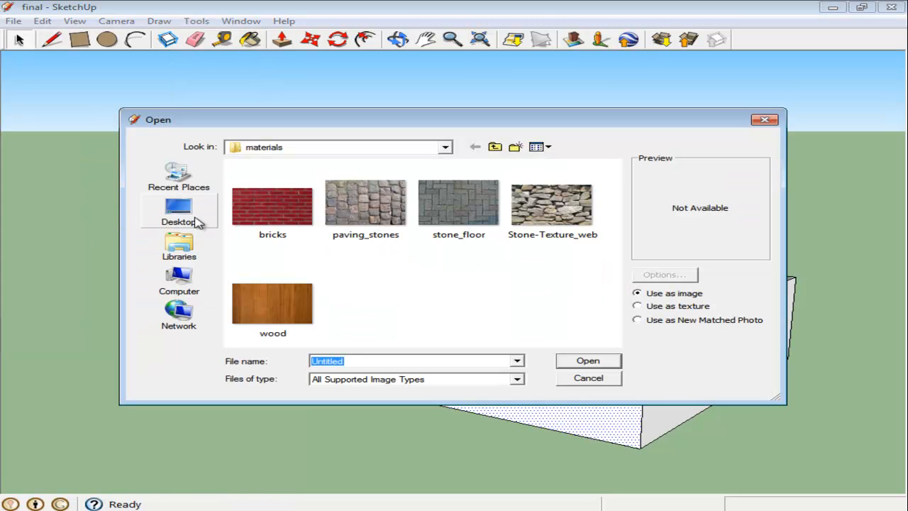
{"action": "left_click", "coordinate": [272, 202]}
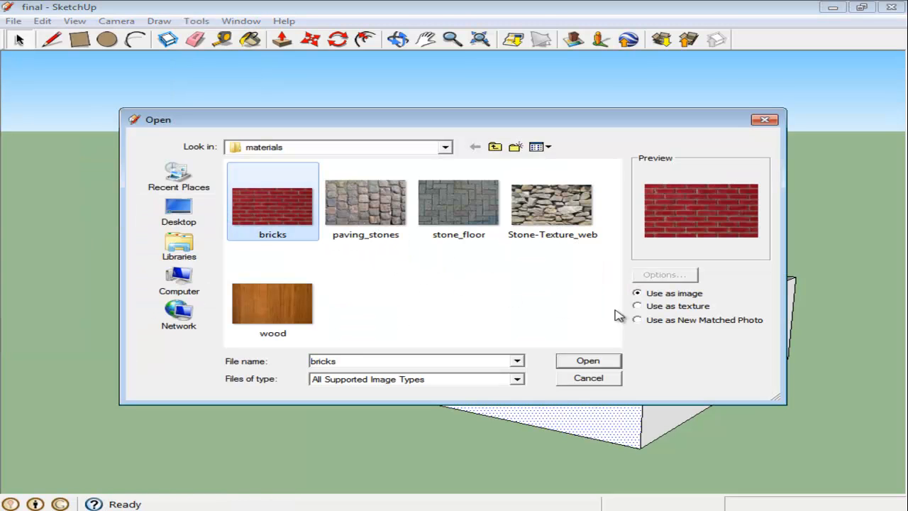
{"action": "left_click", "coordinate": [636, 306]}
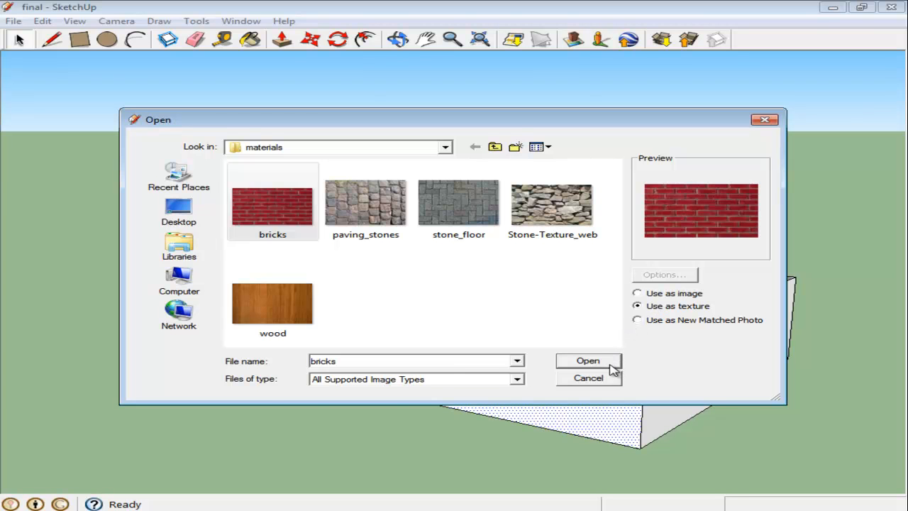
{"action": "left_click", "coordinate": [587, 360]}
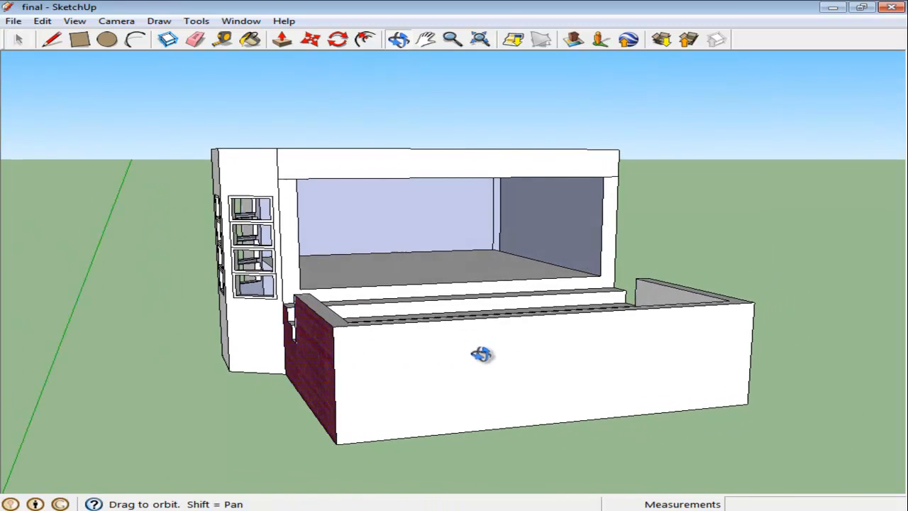
- Paint the low wall and the house's outer wall faces with the imported brick texture
{"action": "left_click_drag", "start_coordinate": [483, 354], "coordinate": [428, 338]}
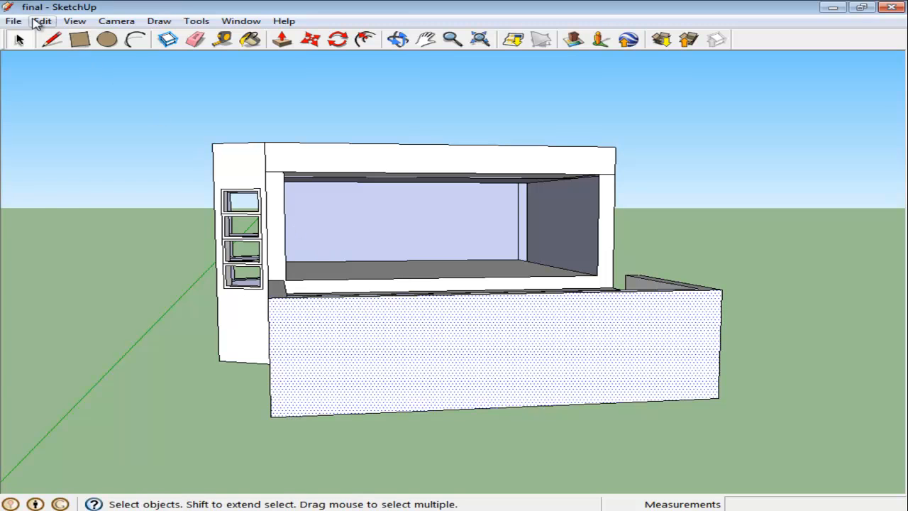
{"action": "left_click", "coordinate": [13, 22]}
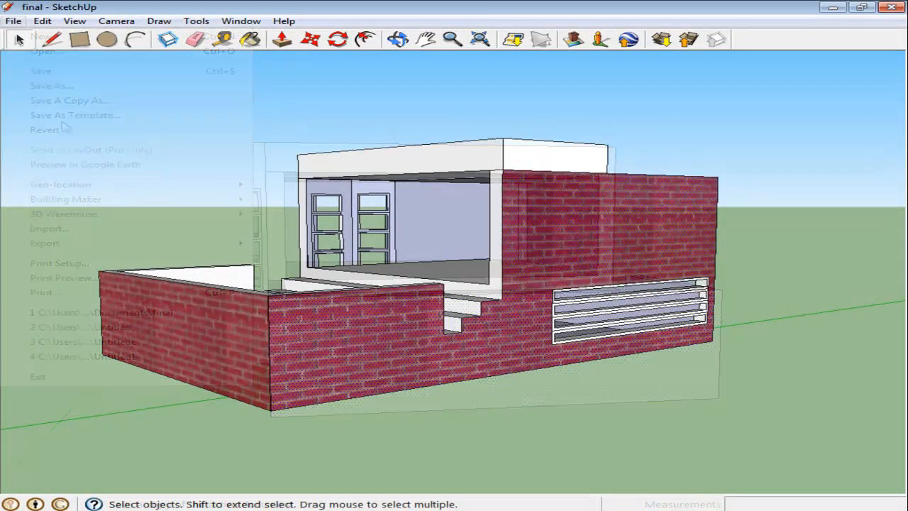
{"action": "left_click", "coordinate": [380, 323]}
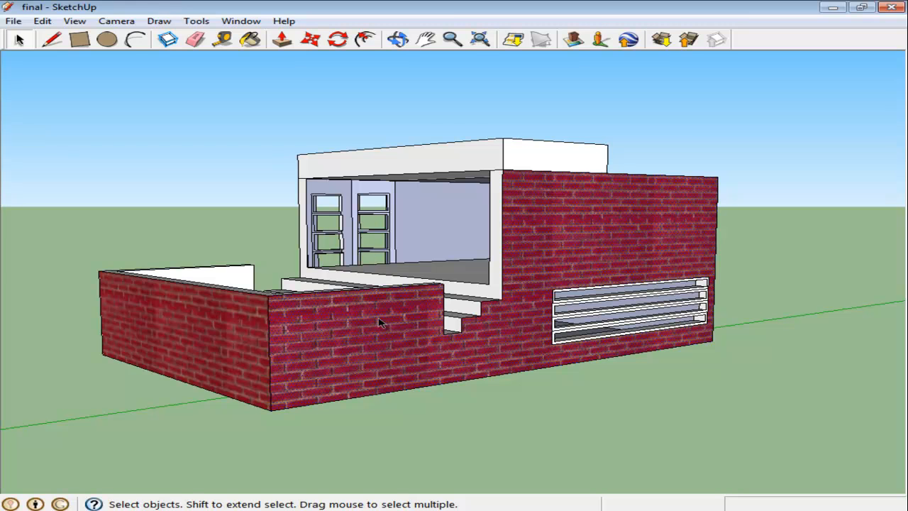
{"action": "mouse_move", "coordinate": [367, 341]}
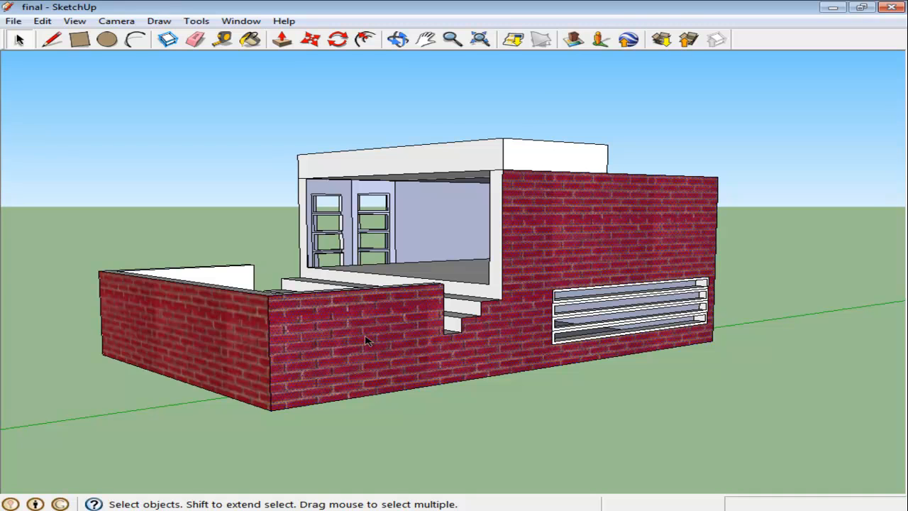
- Use Texture > Position pins to shift the front-wall bricks and tilt the courses diagonally
{"action": "right_click", "coordinate": [366, 340]}
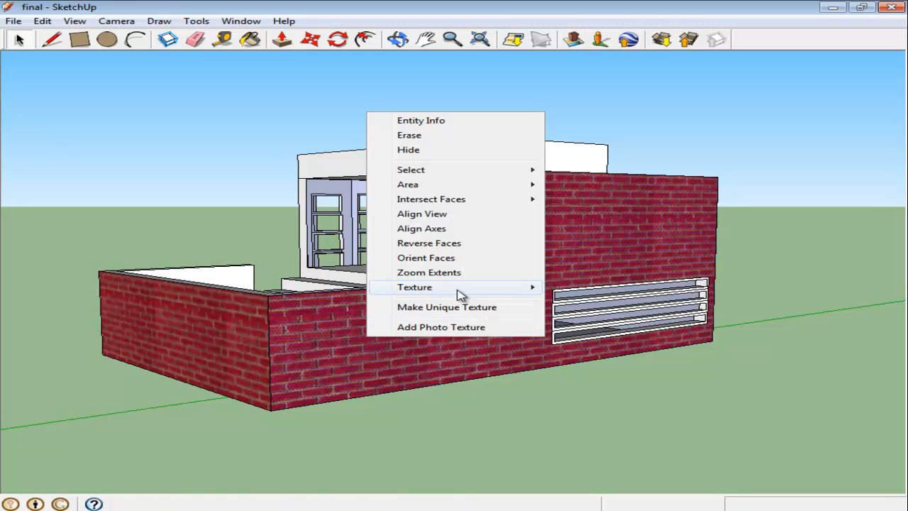
{"action": "mouse_move", "coordinate": [414, 286]}
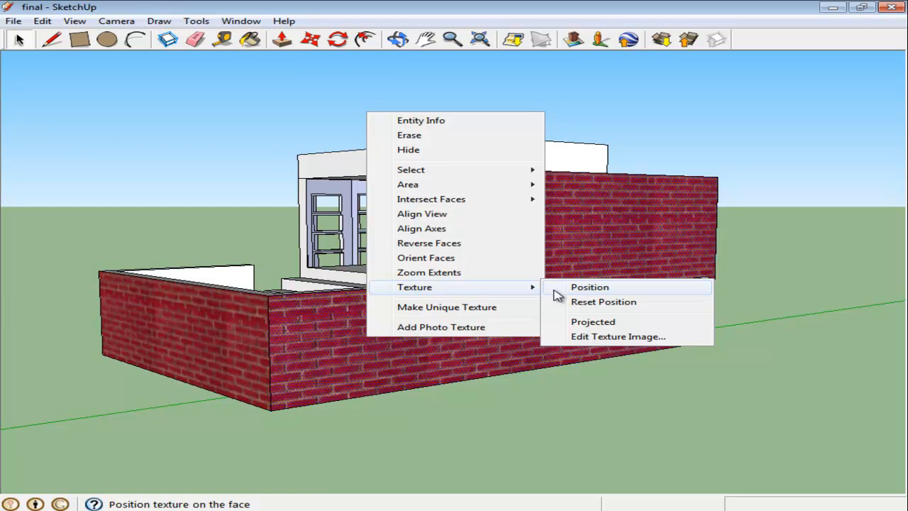
{"action": "left_click", "coordinate": [590, 287]}
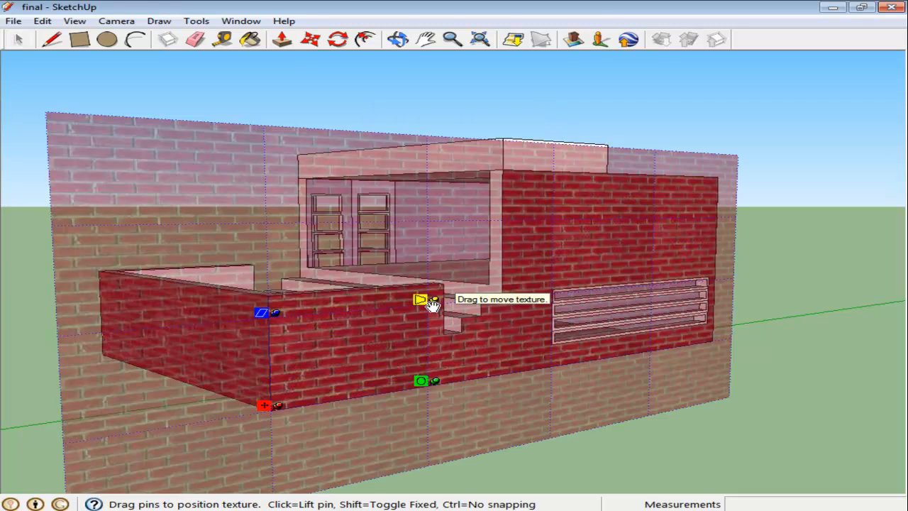
{"action": "left_click_drag", "start_coordinate": [422, 298], "coordinate": [473, 272]}
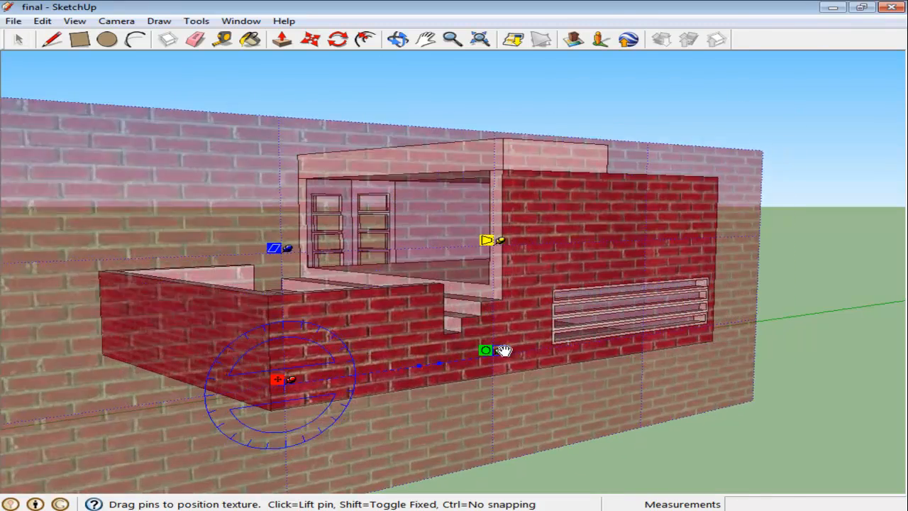
{"action": "left_click_drag", "start_coordinate": [504, 349], "coordinate": [482, 318]}
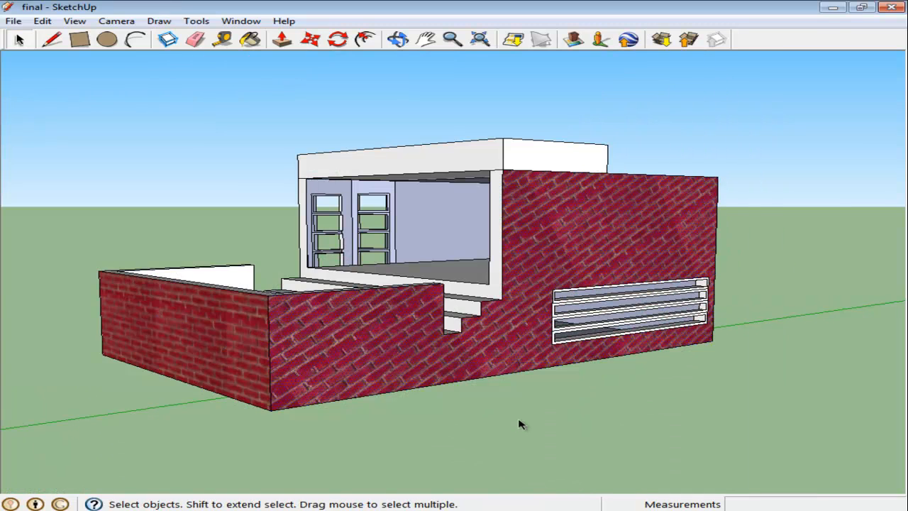
- In Texture > Position, uncheck Fixed Pins and drag a pin to stretch the bricks larger
{"action": "right_click", "coordinate": [522, 423]}
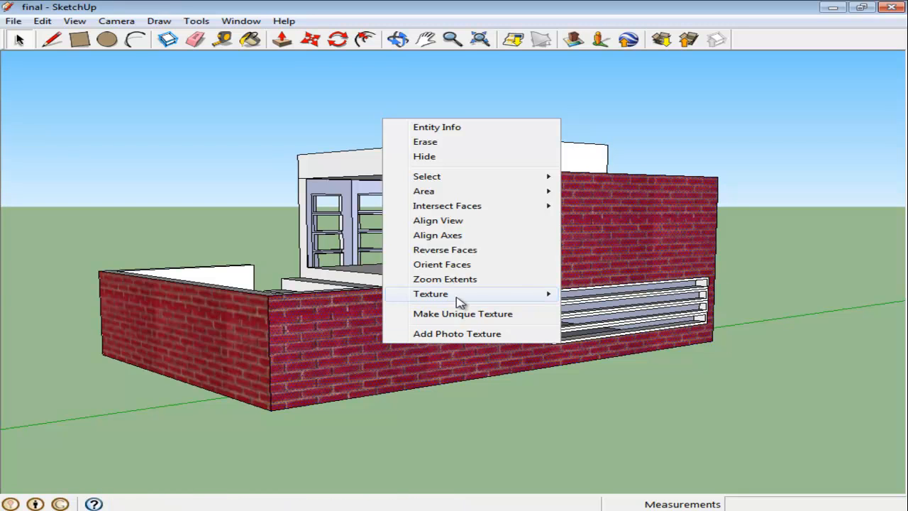
{"action": "left_click", "coordinate": [431, 293]}
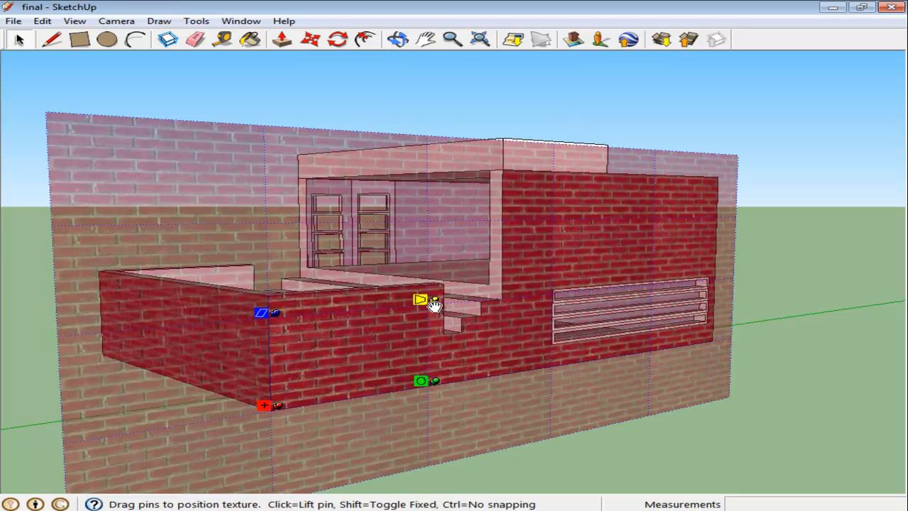
{"action": "right_click", "coordinate": [434, 312]}
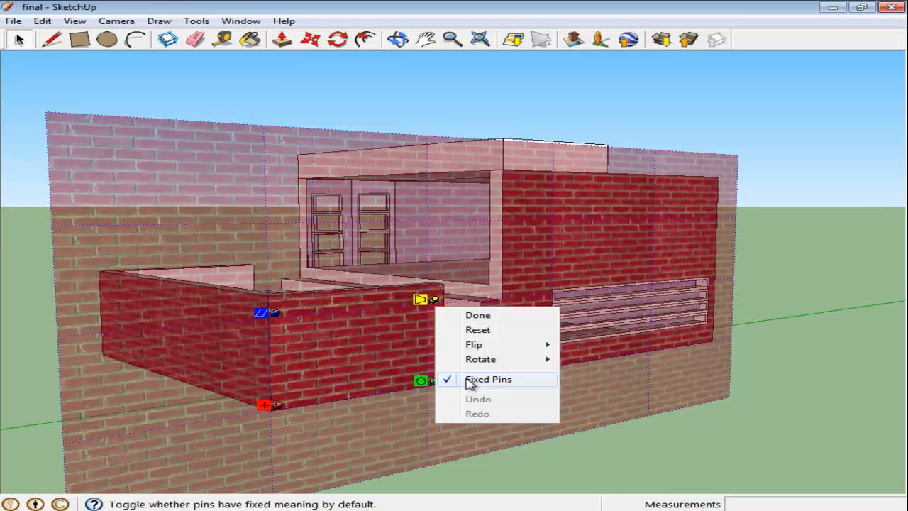
{"action": "left_click", "coordinate": [488, 378]}
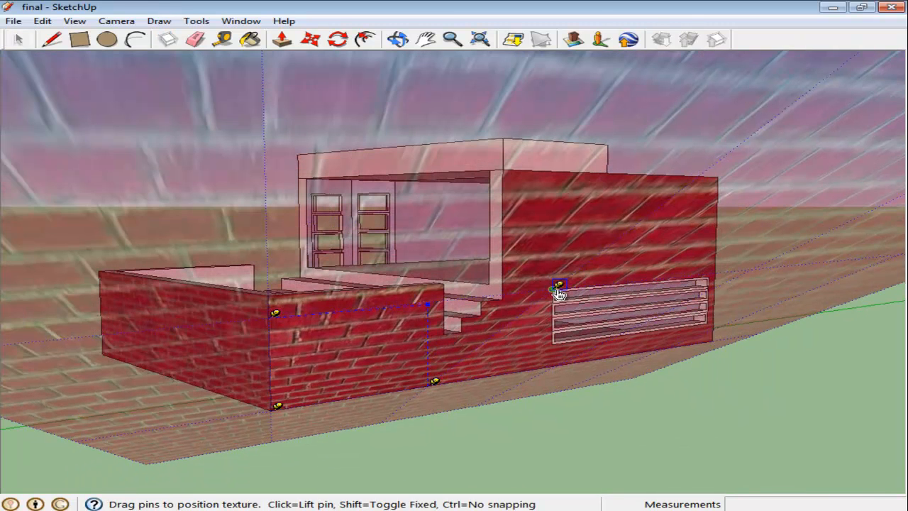
{"action": "left_click_drag", "start_coordinate": [560, 291], "coordinate": [489, 371]}
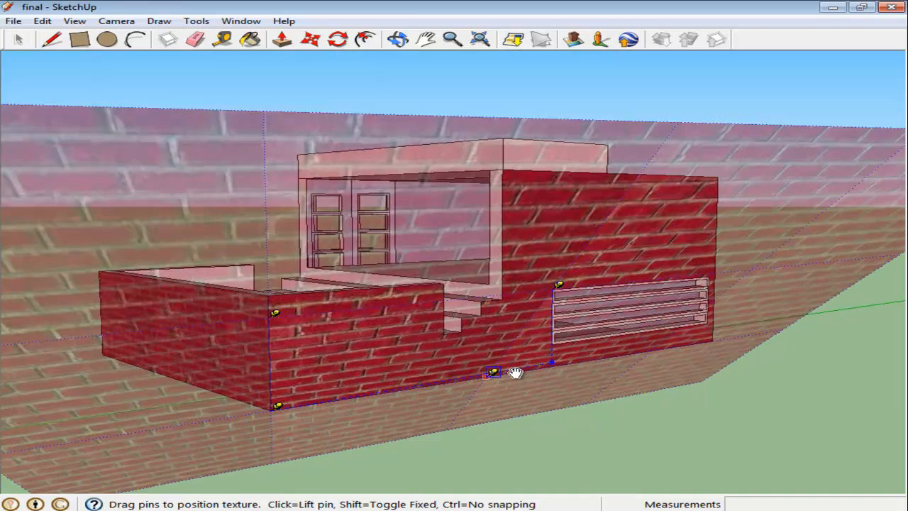